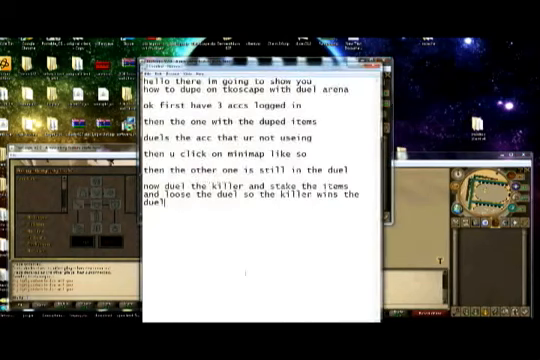
pyautogui.write('then claim the i')
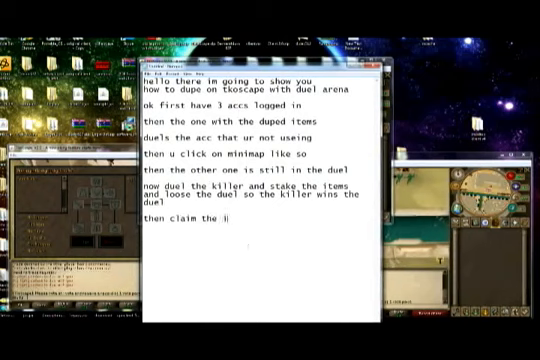
pyautogui.write('tem')
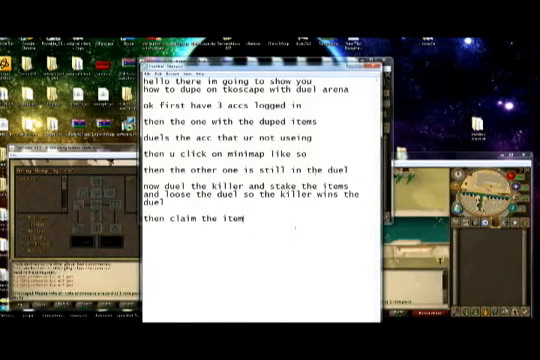
pyautogui.write('then press decline on other duel')
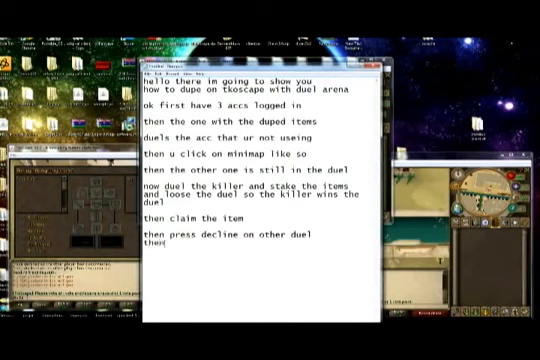
pyautogui.write('then the other acc that staked the items')
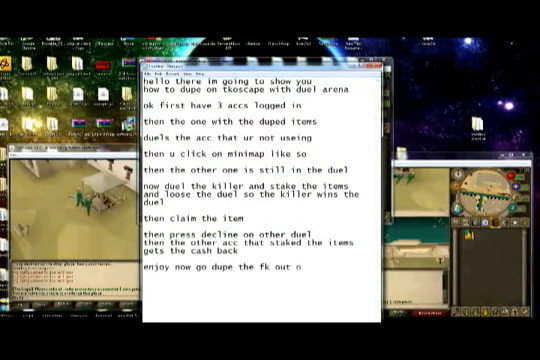
pyautogui.write('tkoscape.info')
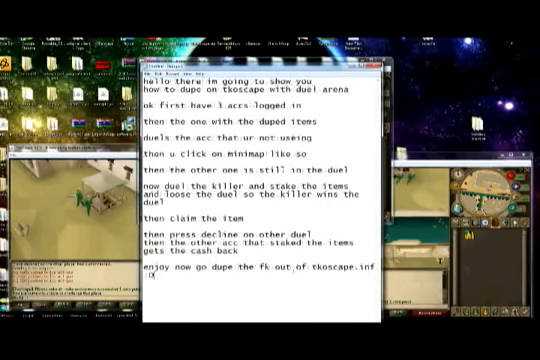